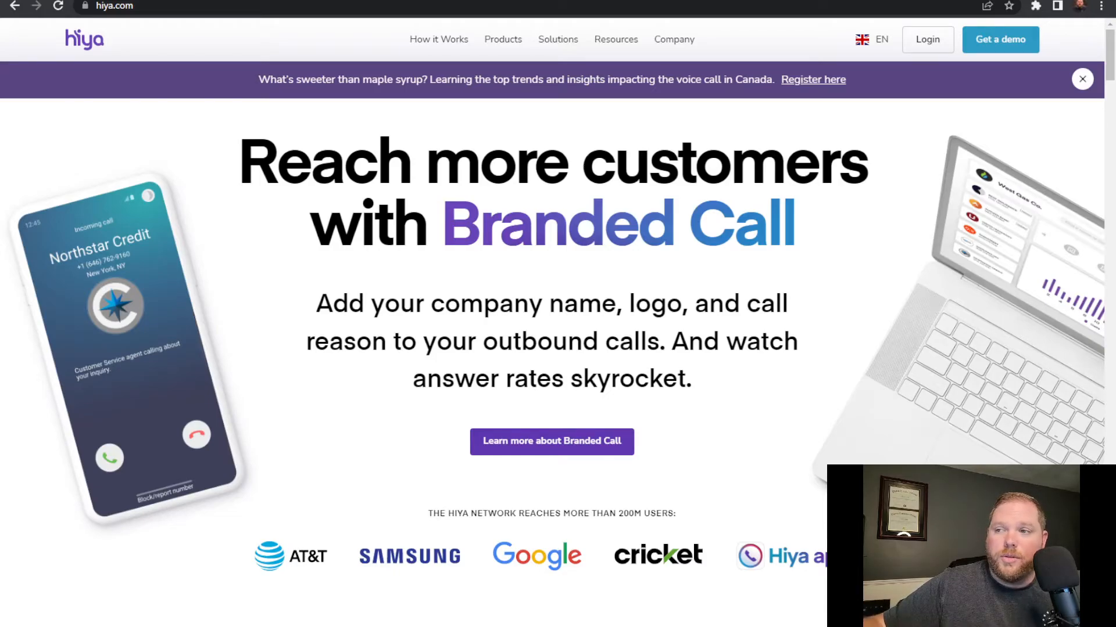
mouse_move(743, 320)
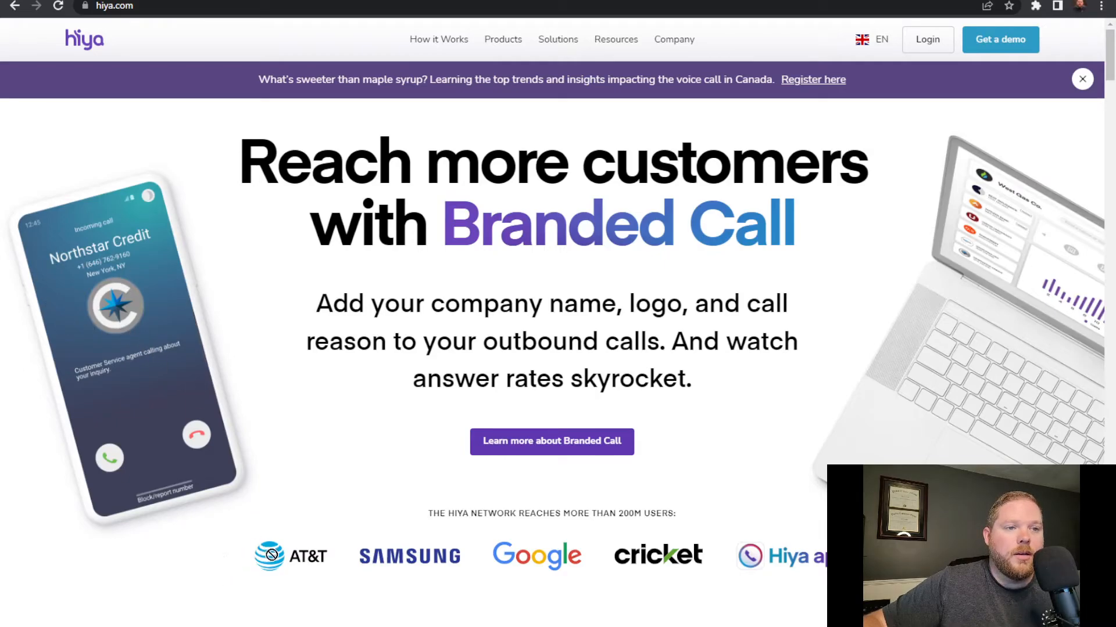
Scroll the Hiya homepage past partner logos and the Branded Call comparison to Voice Performance.
scroll(down, 3)
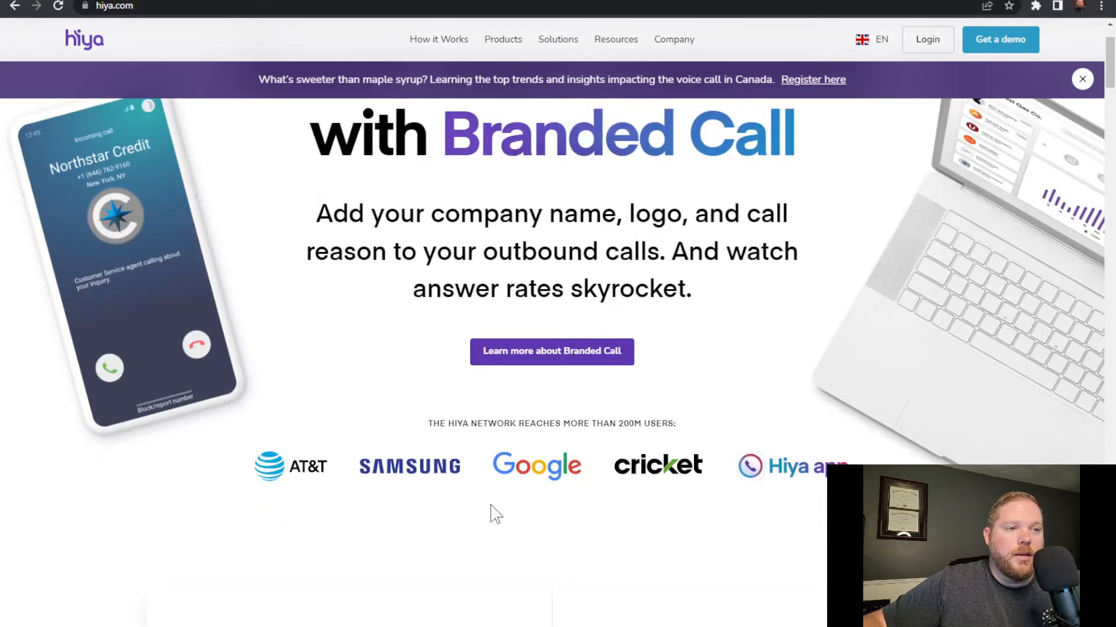
scroll(down, 3)
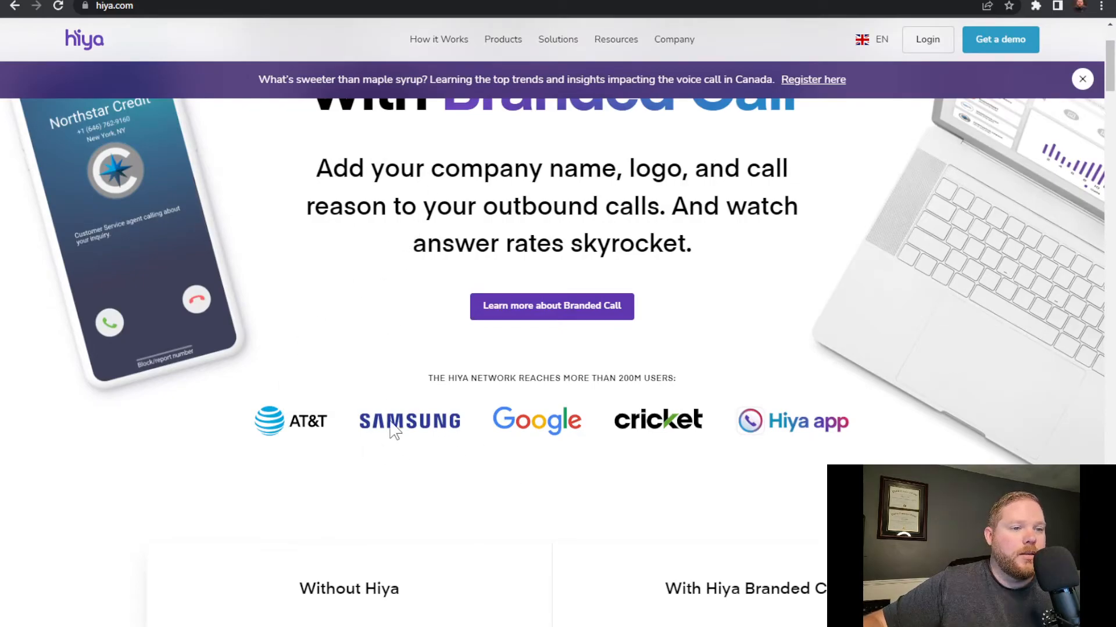
scroll(down, 3)
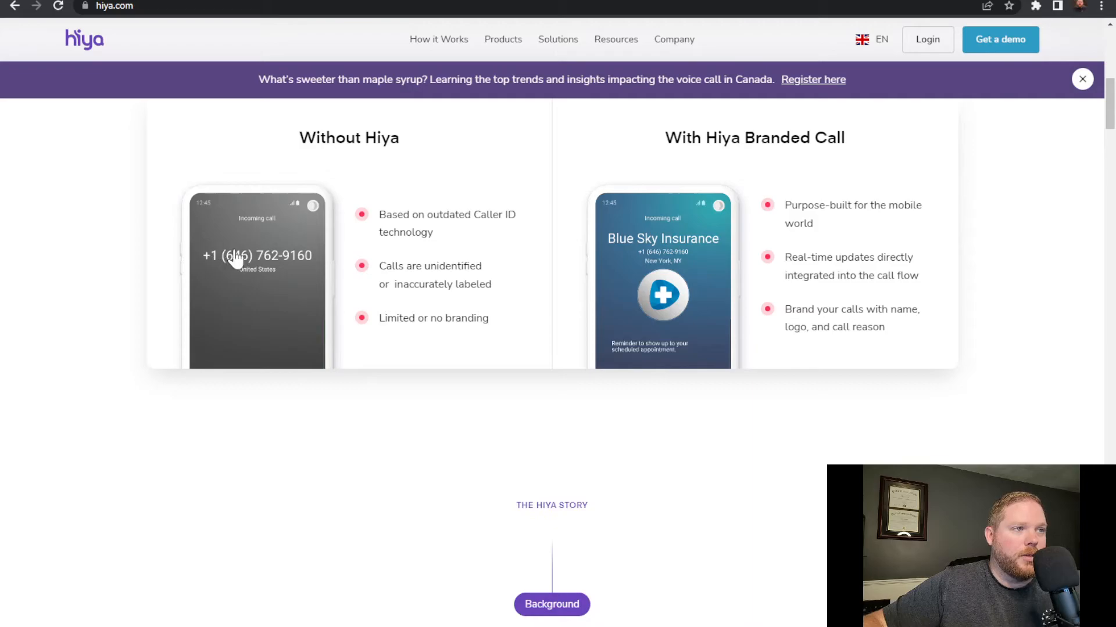
mouse_move(669, 288)
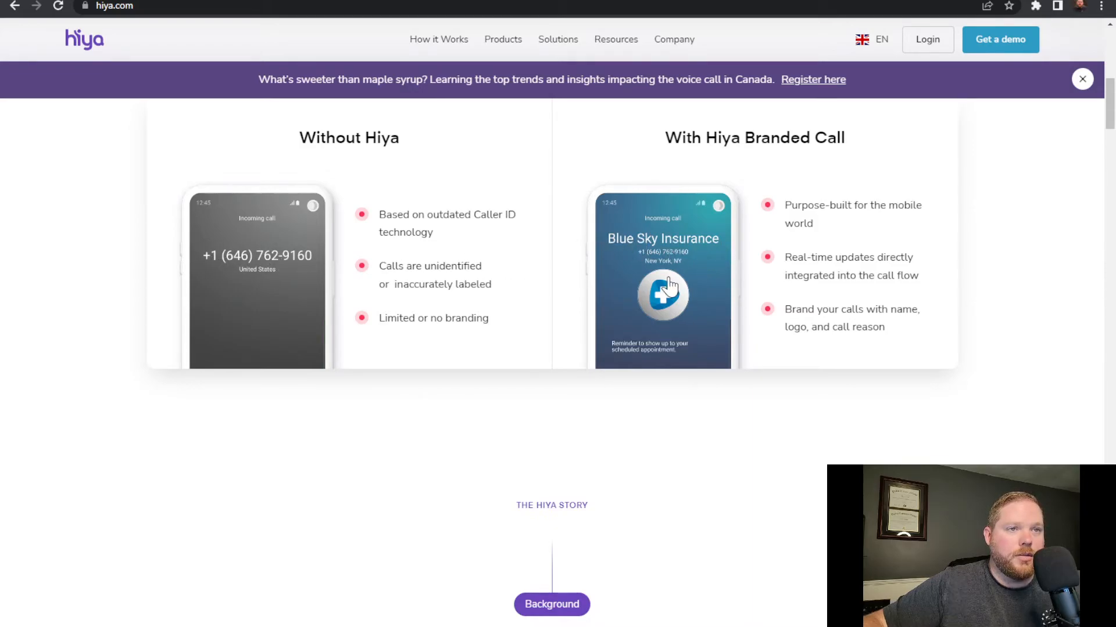
scroll(down, 3)
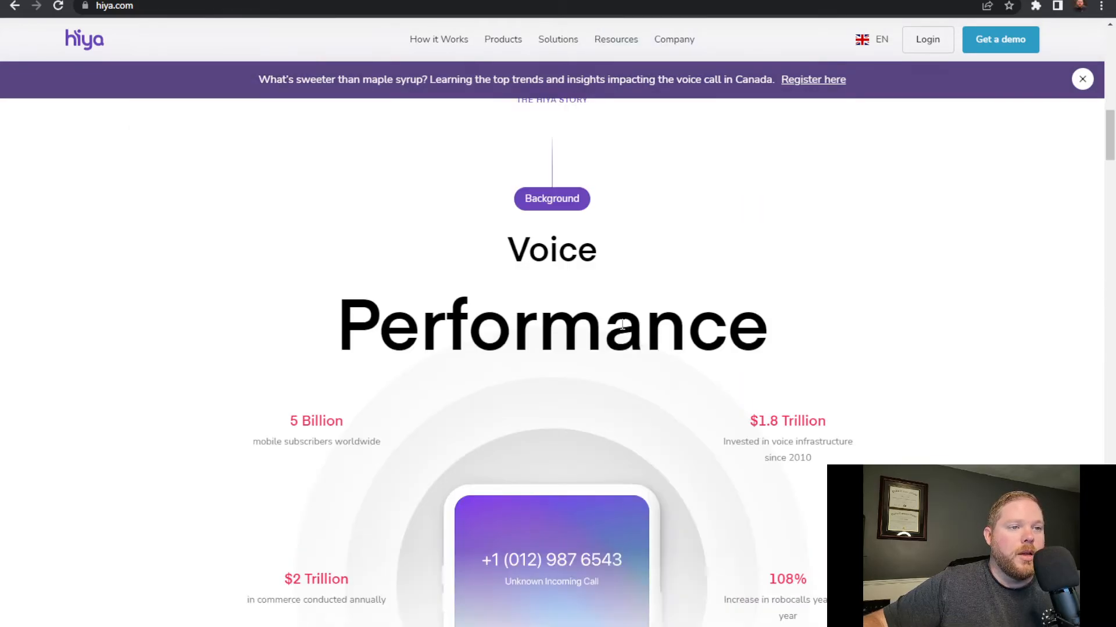
scroll(down, 3)
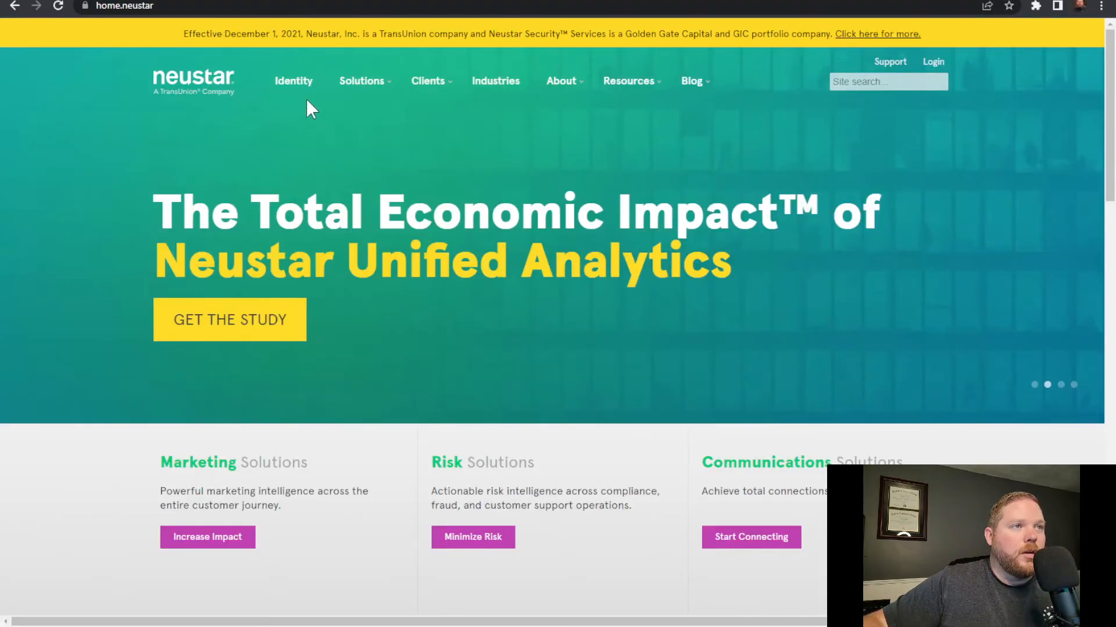
Filter Neustar's Client Stories to Communications Solutions and scroll through the stories.
click(428, 81)
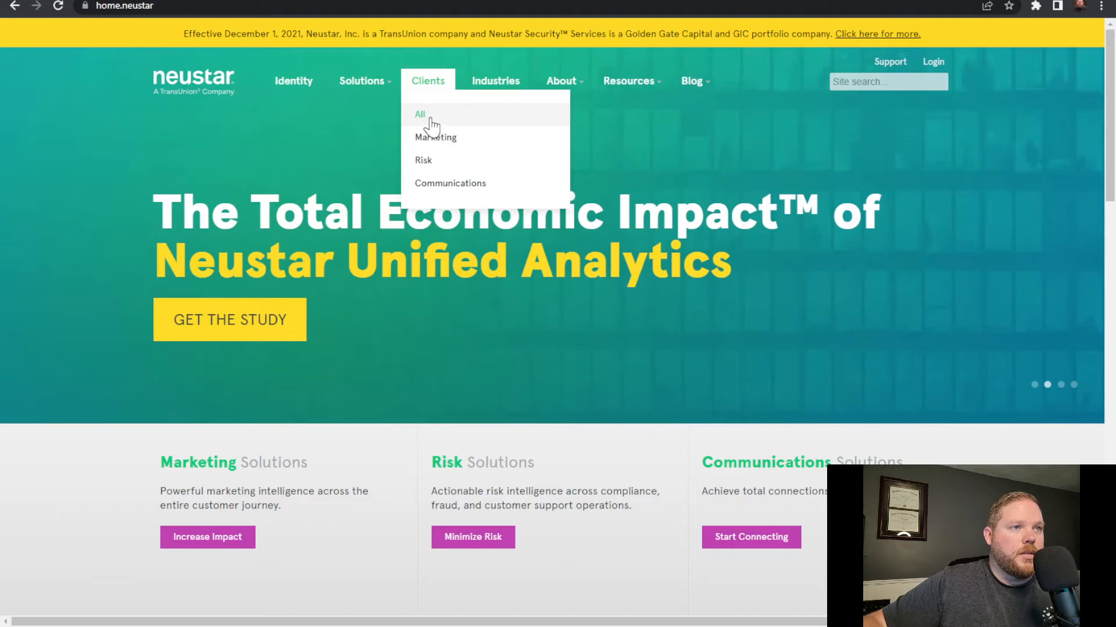
click(450, 183)
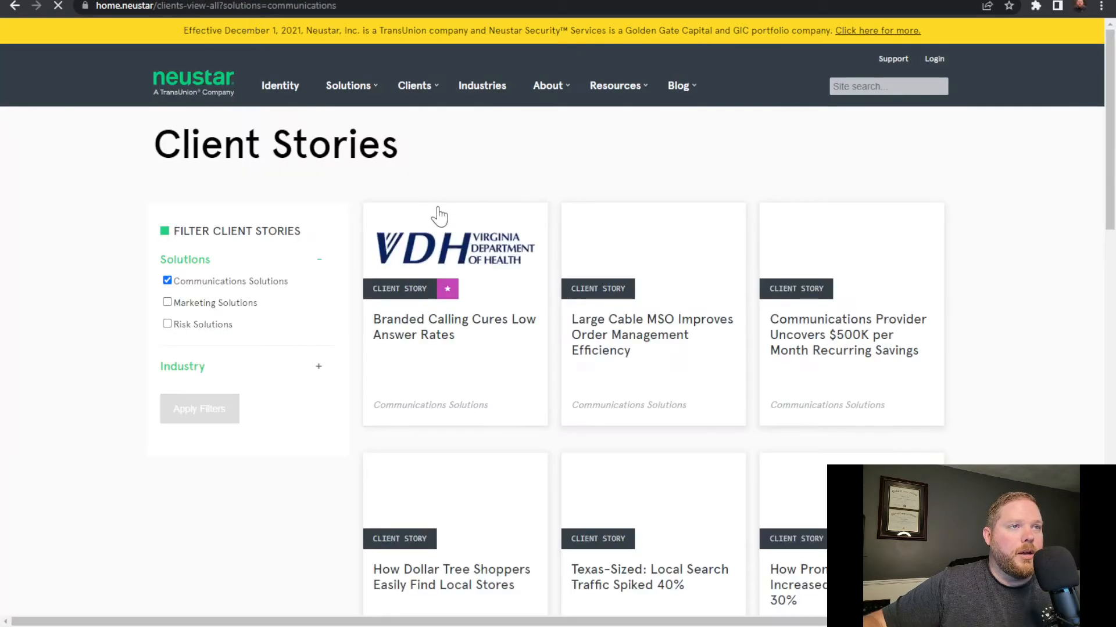
scroll(down, 3)
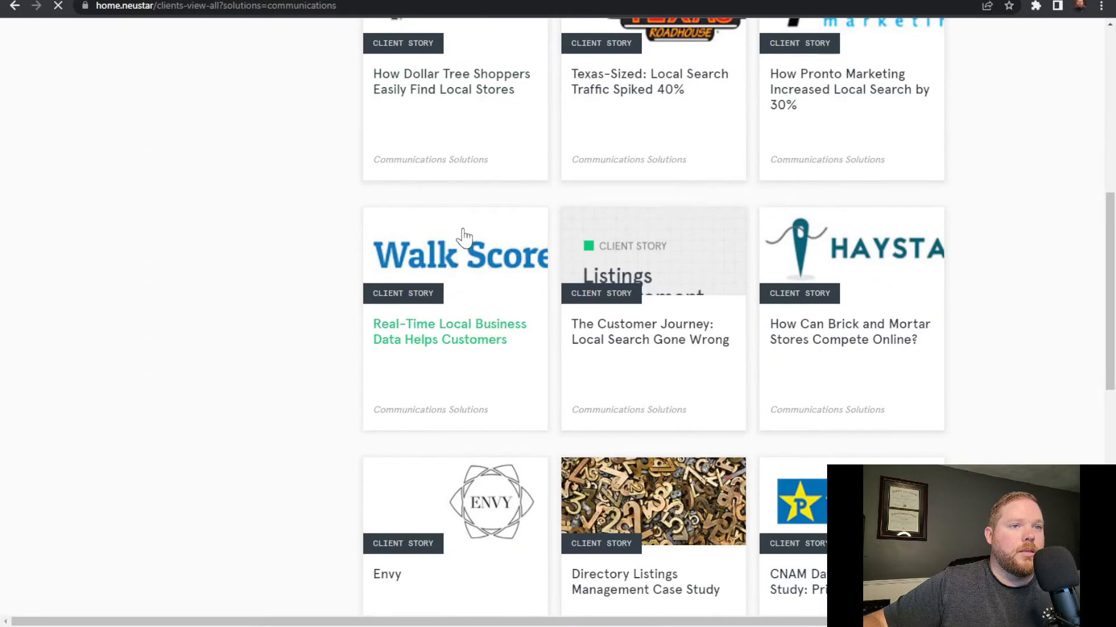